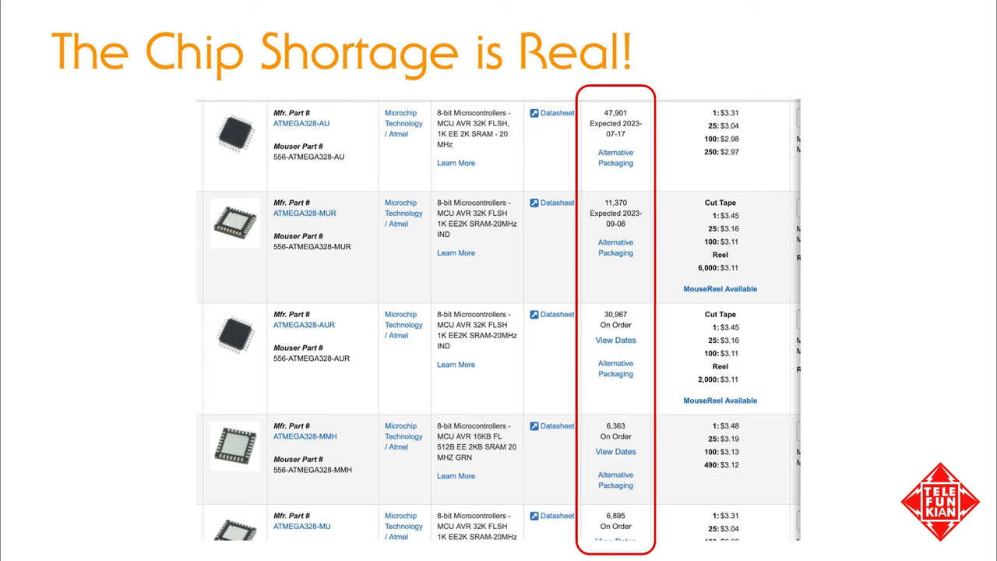
# Cancel the Preferences dialog, leaving the MightyCore additional boards URL unchanged.
pyautogui.press('Right')
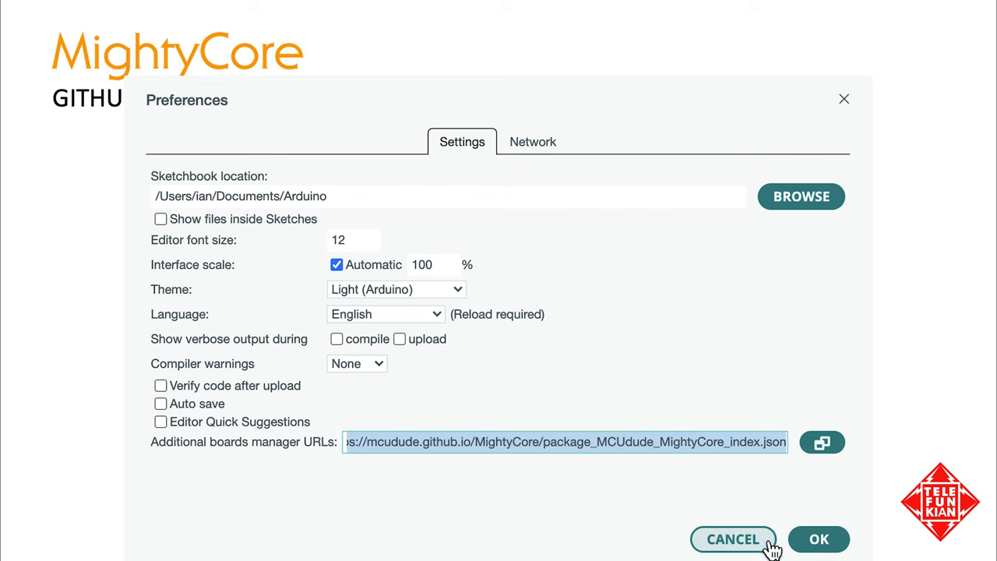
pyautogui.click(732, 539)
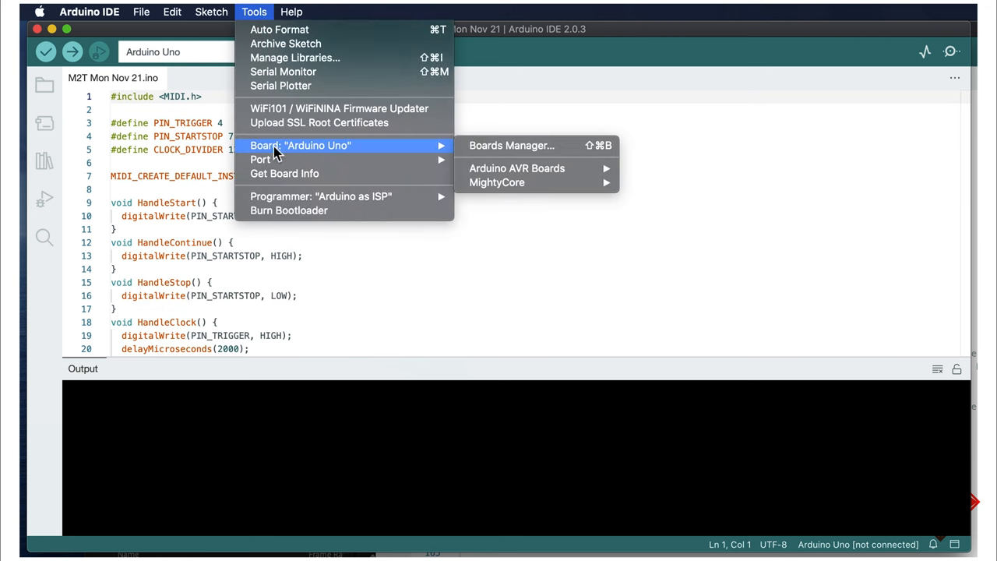
# Bring up the Boards Manager panel and scroll through the installable board packages.
pyautogui.click(512, 145)
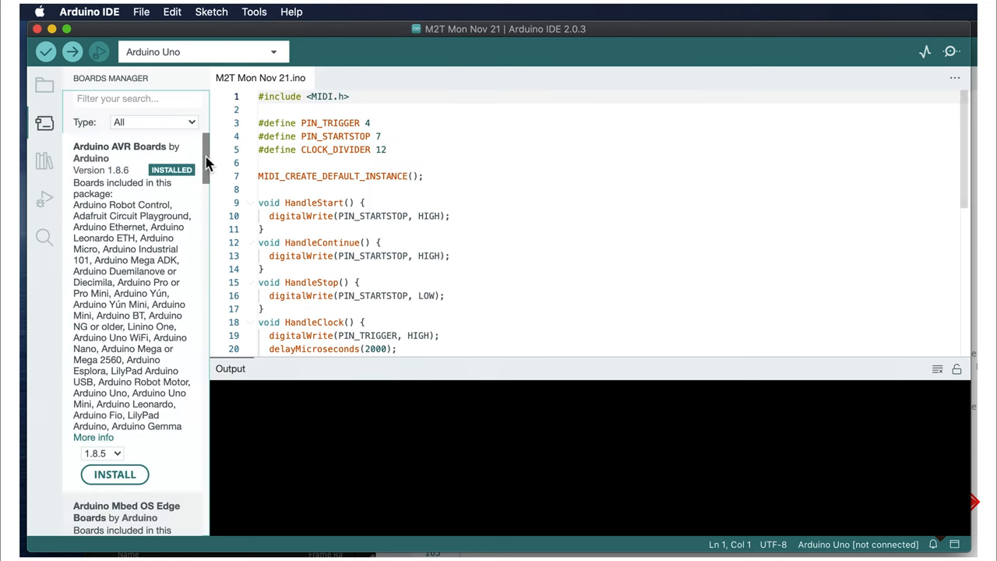
pyautogui.scroll(-3)
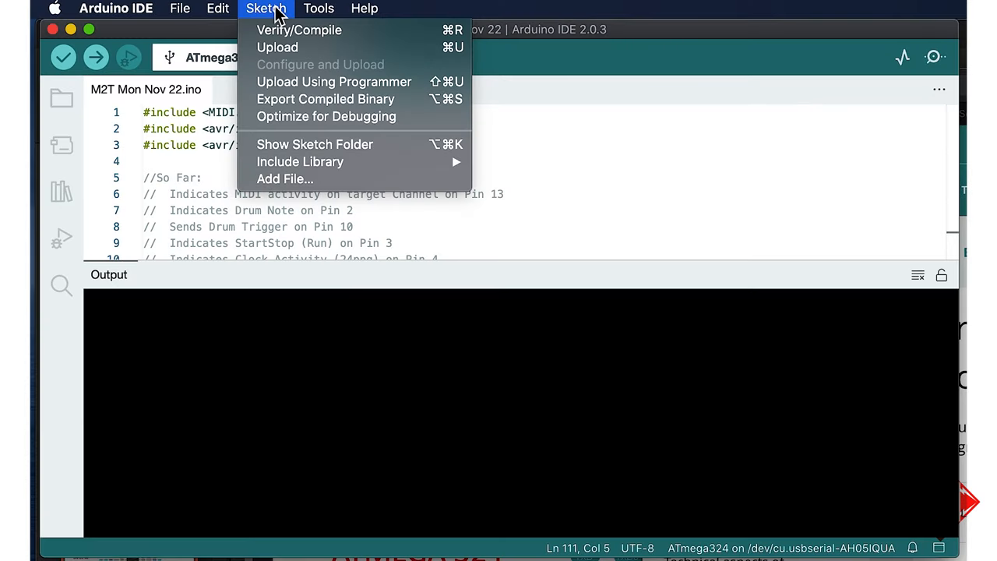
pyautogui.moveTo(263, 17)
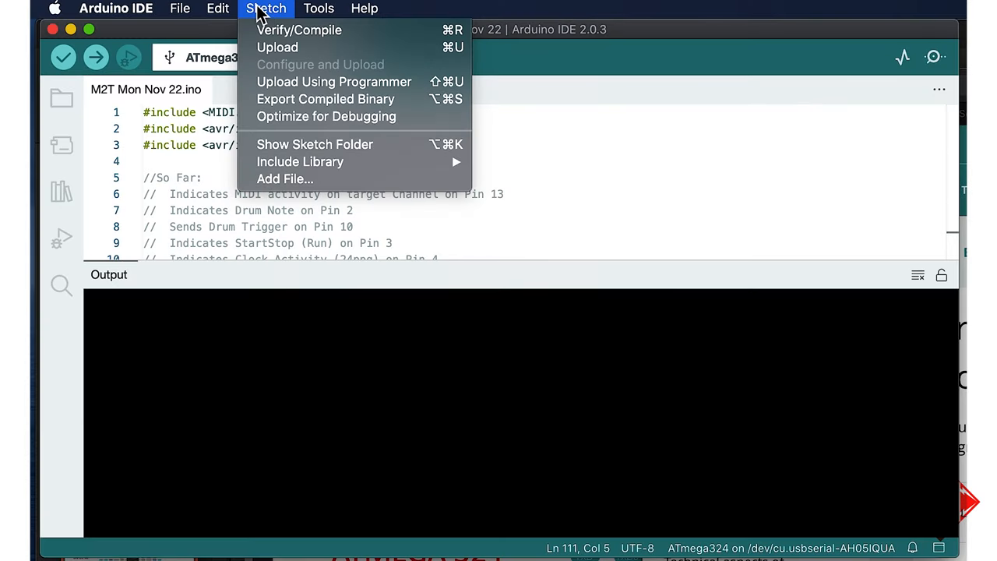
# Select Arduino Uno from Arduino AVR Boards as the target board.
pyautogui.click(318, 8)
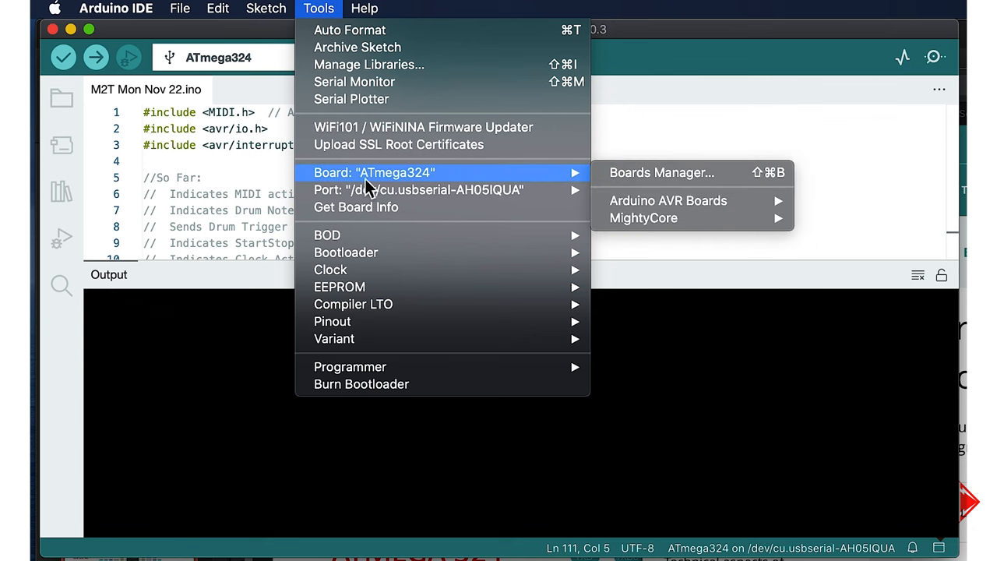
pyautogui.moveTo(666, 173)
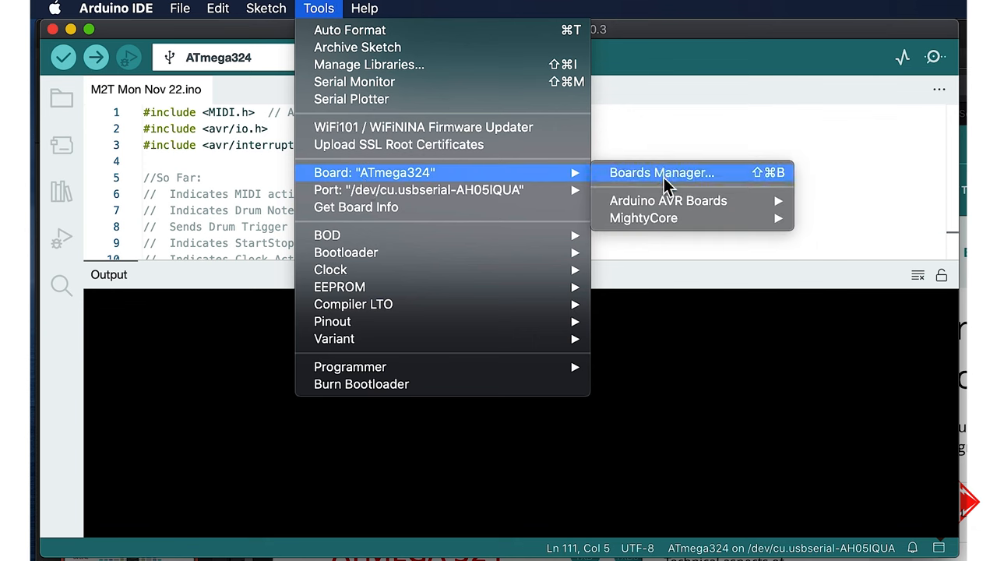
pyautogui.moveTo(667, 201)
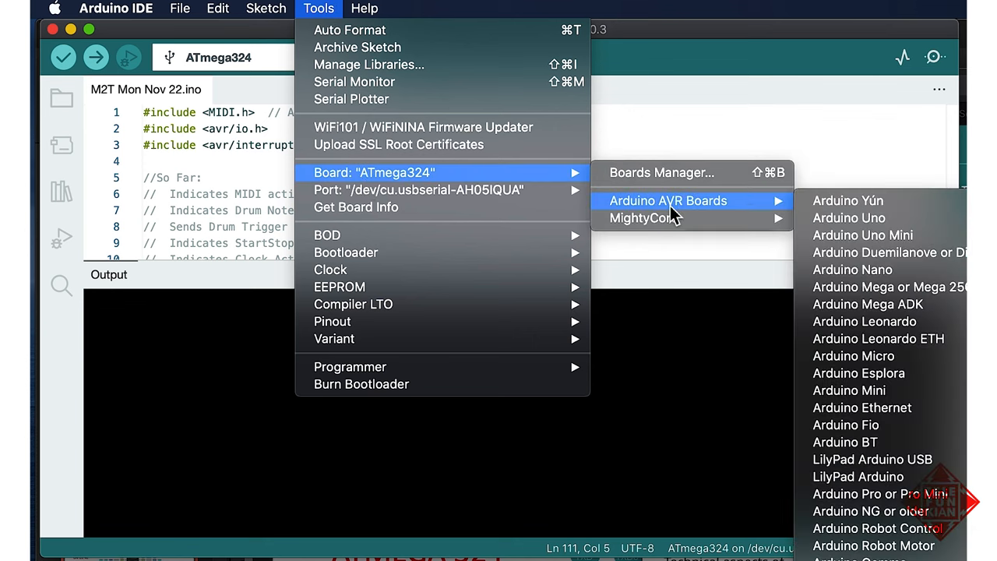
pyautogui.click(848, 217)
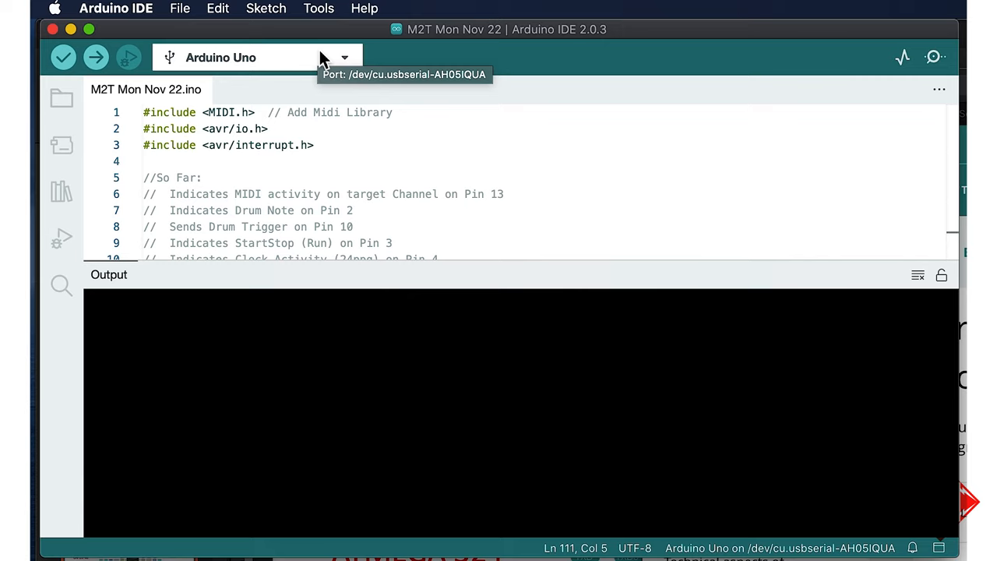
pyautogui.moveTo(195, 8)
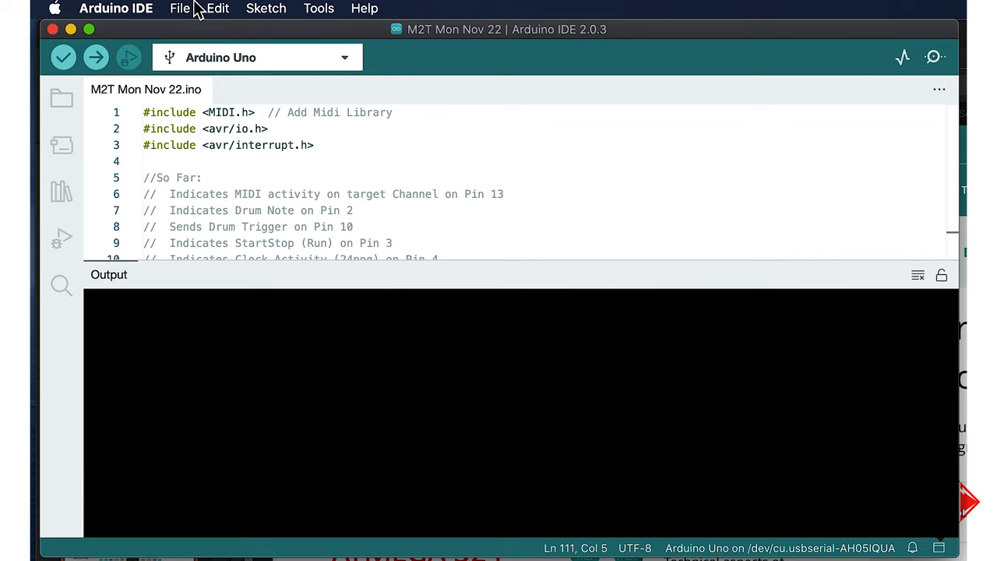
# Open the ArduinoISP example and upload it to the Arduino Uno.
pyautogui.click(180, 8)
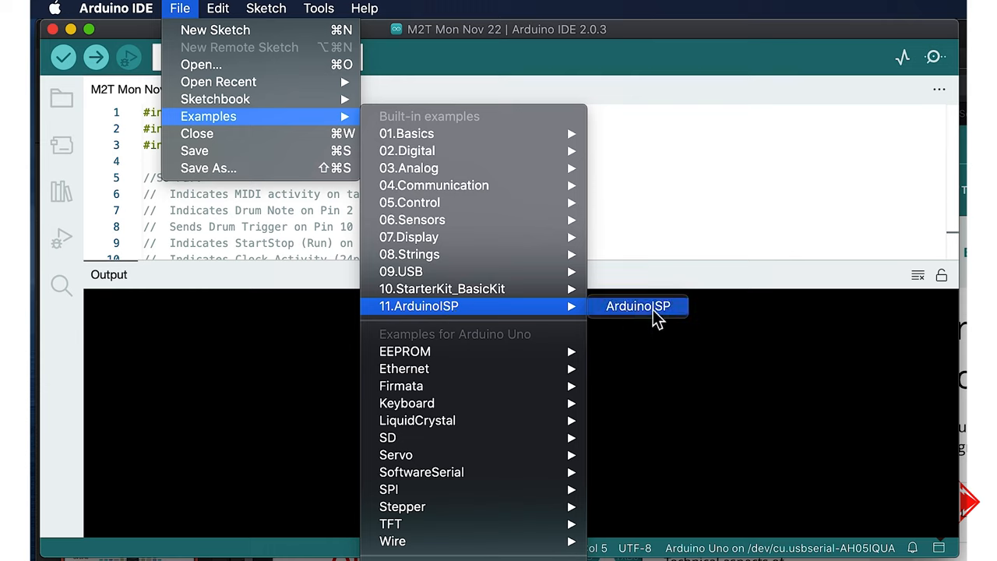
pyautogui.moveTo(662, 320)
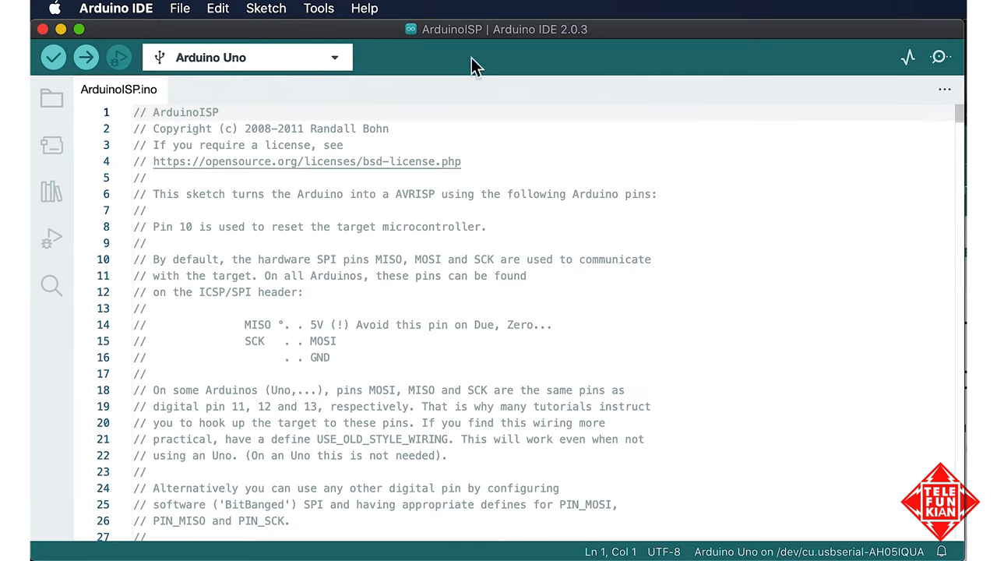
pyautogui.moveTo(179, 68)
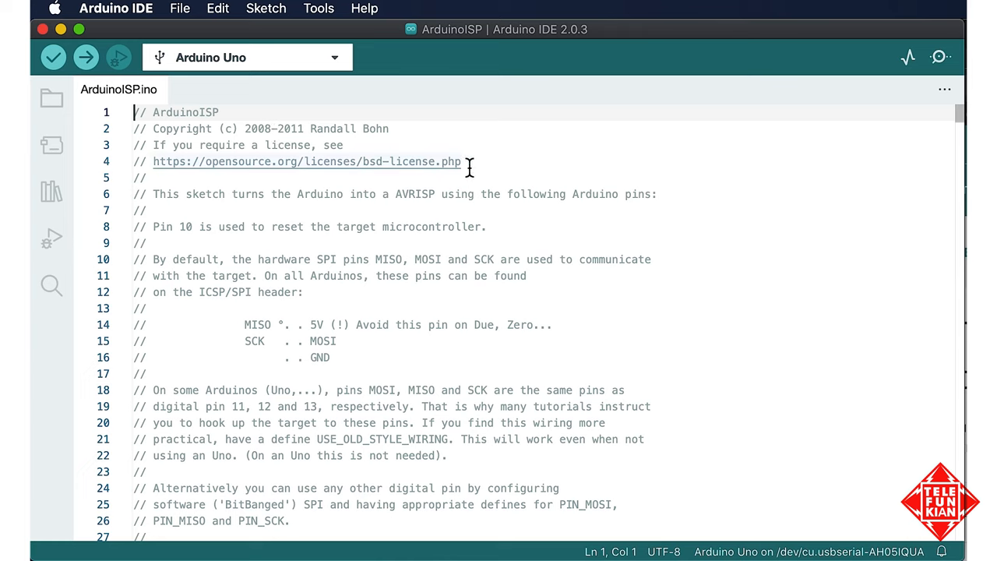
pyautogui.moveTo(479, 163)
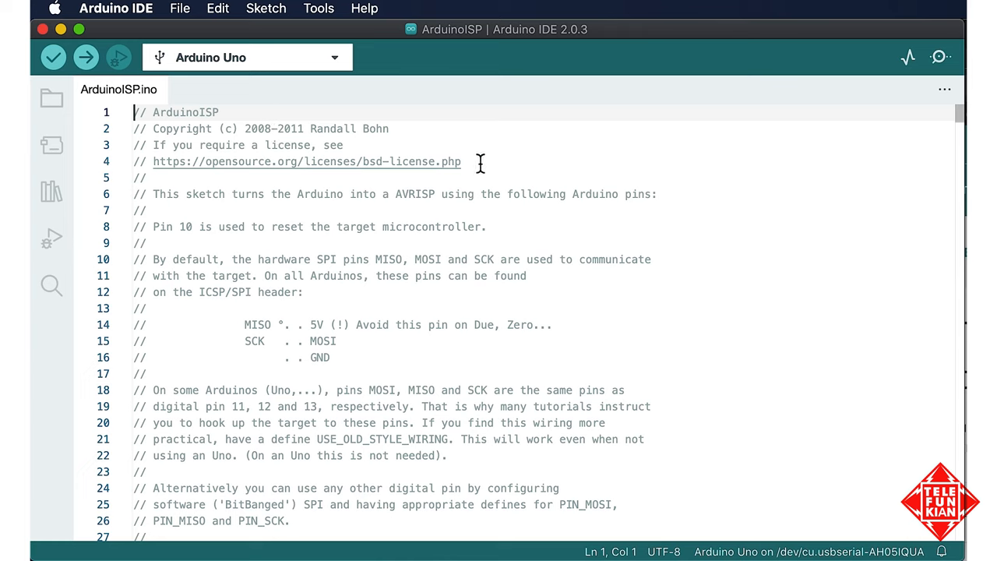
pyautogui.moveTo(86, 57)
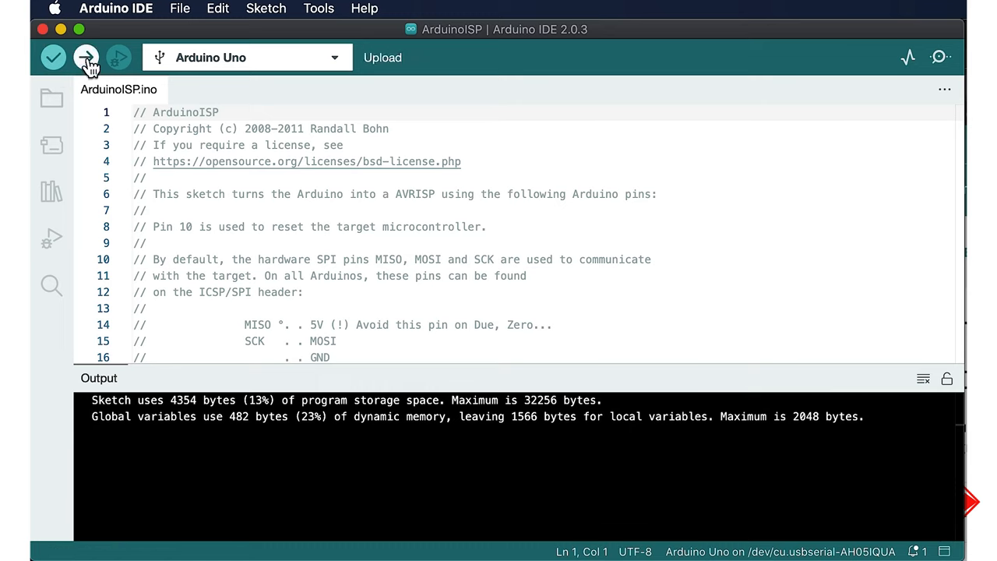
pyautogui.moveTo(87, 56)
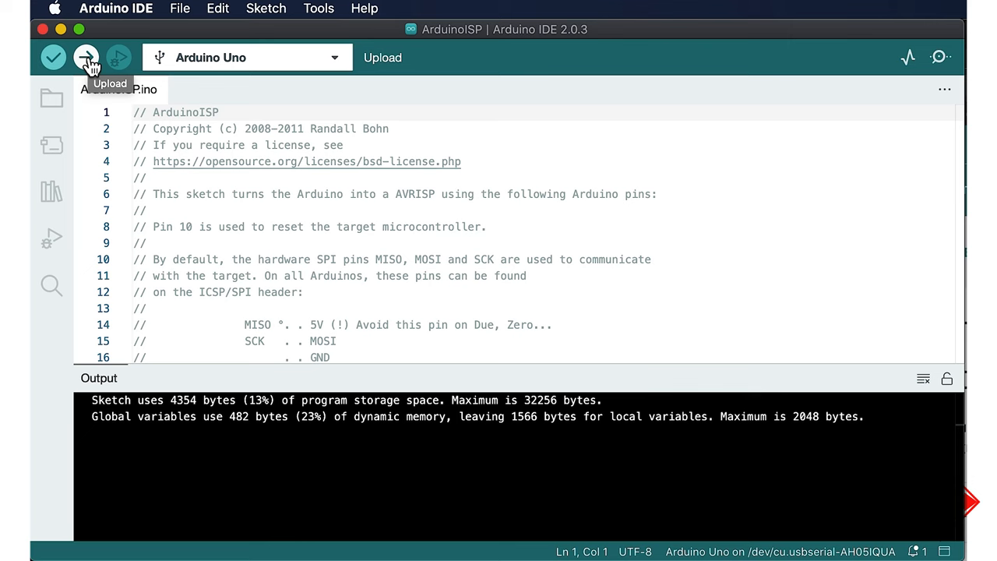
pyautogui.click(87, 57)
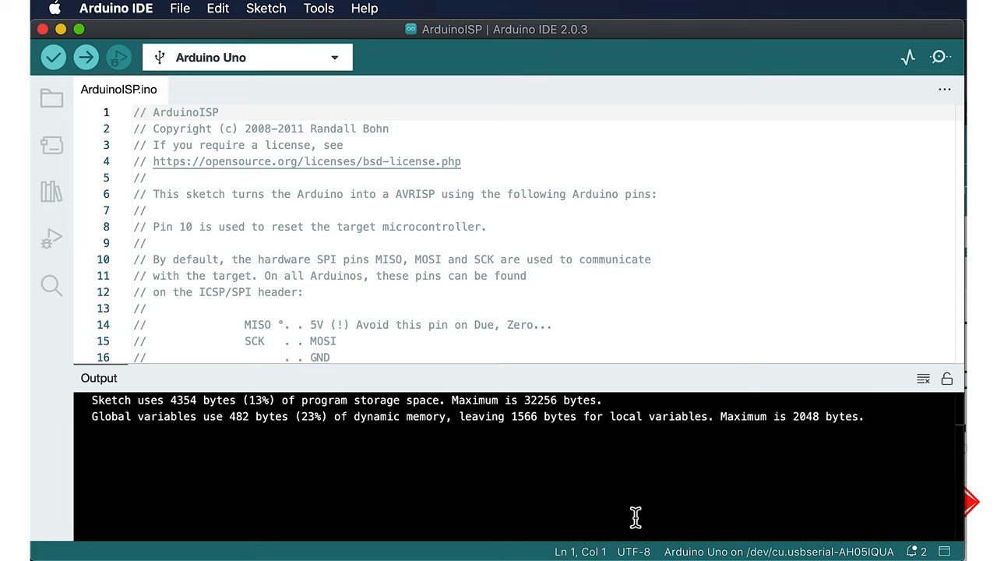
pyautogui.moveTo(626, 387)
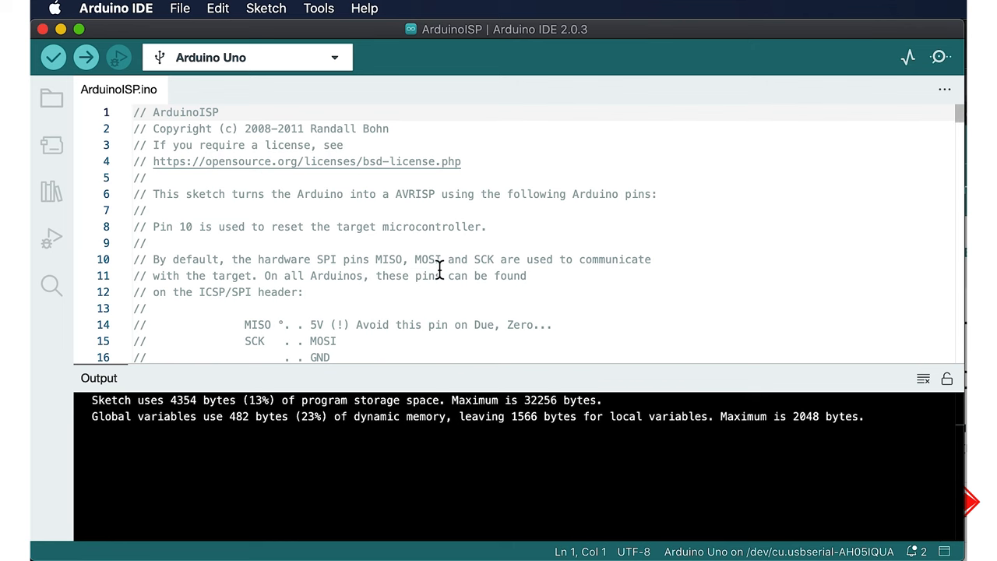
# Scroll the board list to reach and select the ATmega324.
pyautogui.scroll(-3)
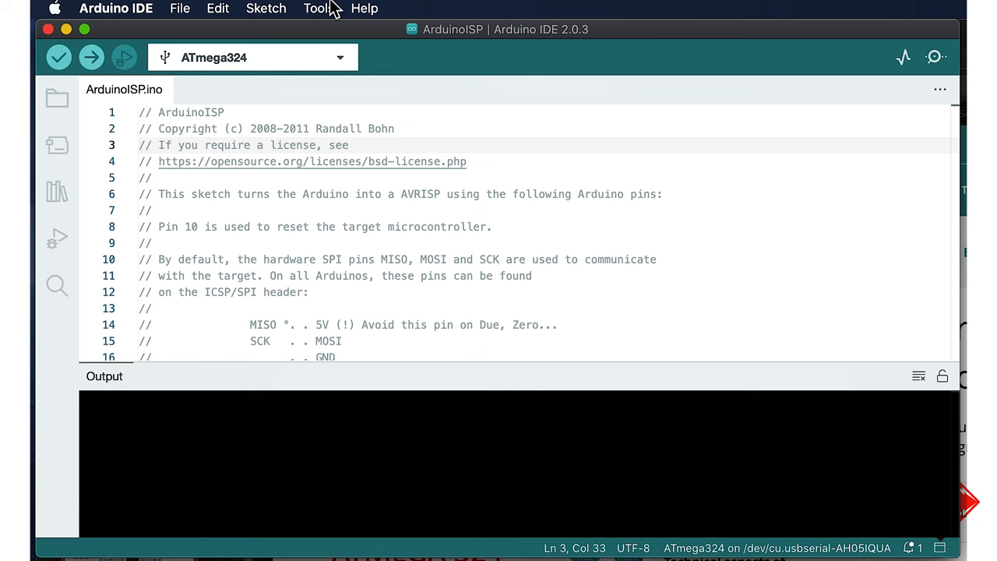
# Review the ATmega324 Tools options such as BOD, close the menu, then reopen it.
pyautogui.click(317, 9)
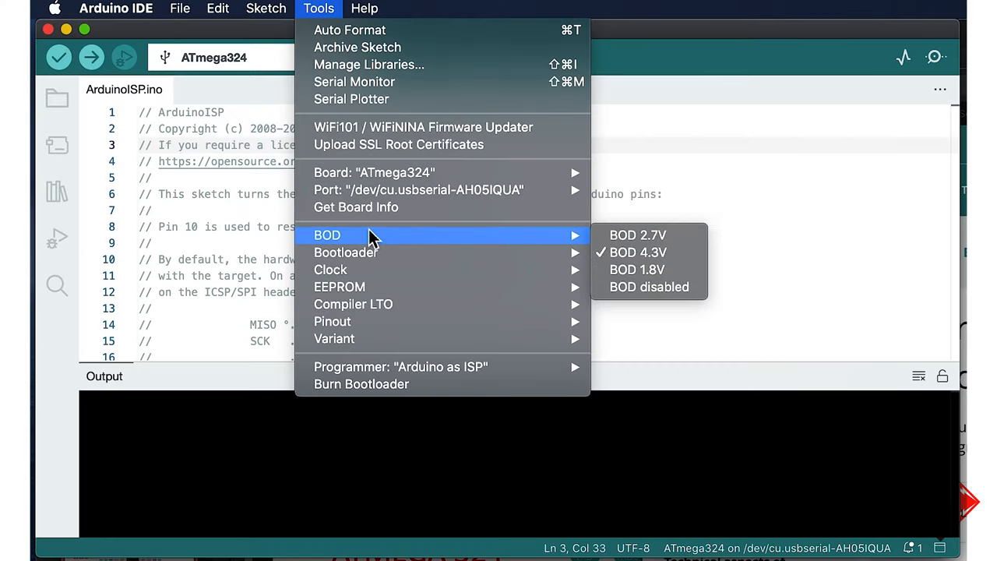
pyautogui.moveTo(374, 172)
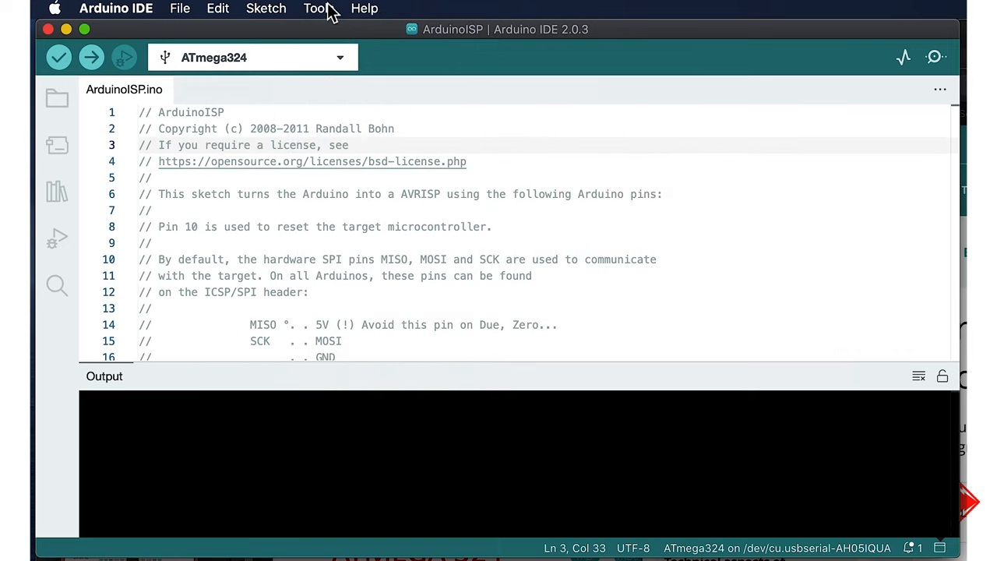
pyautogui.click(316, 9)
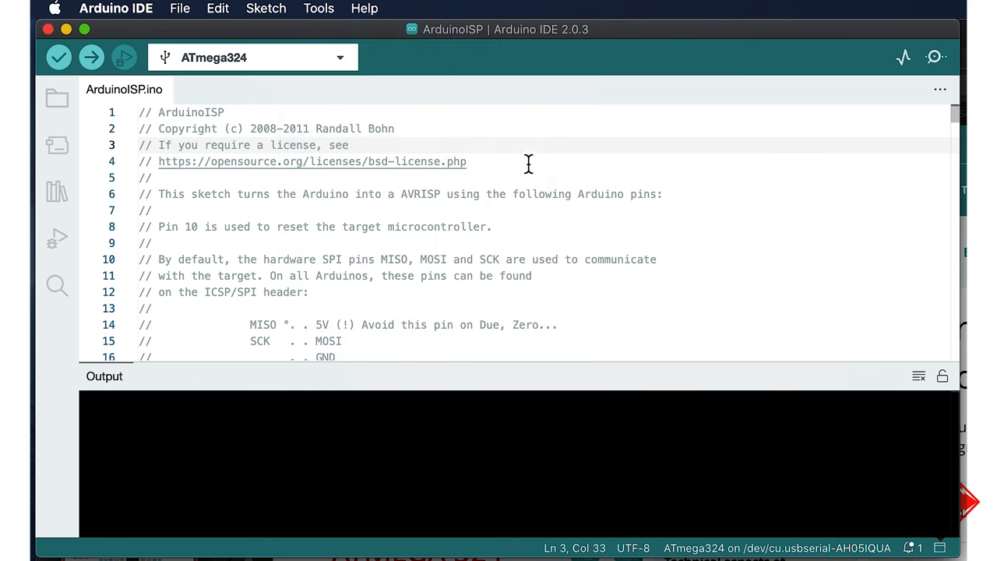
pyautogui.click(317, 9)
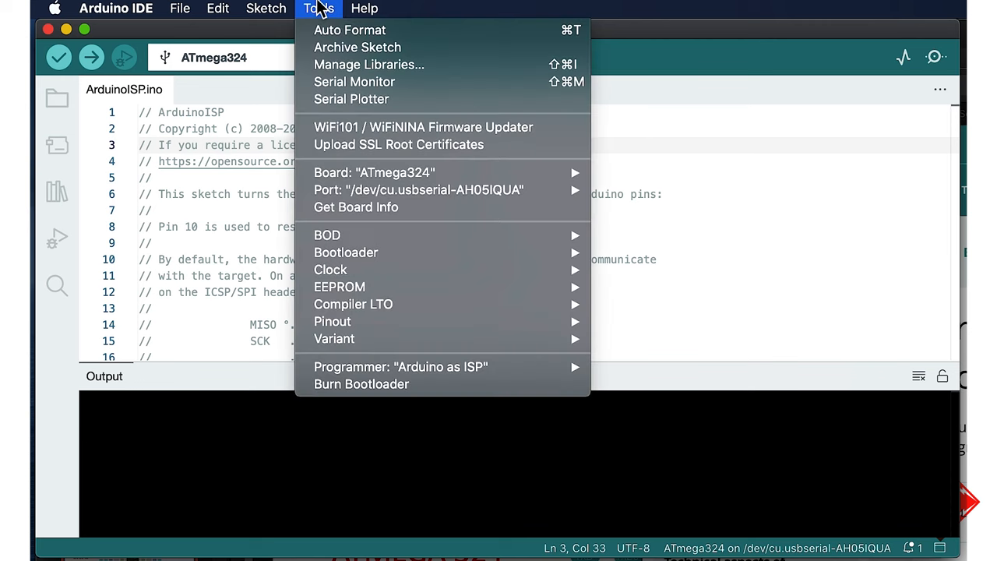
pyautogui.moveTo(327, 235)
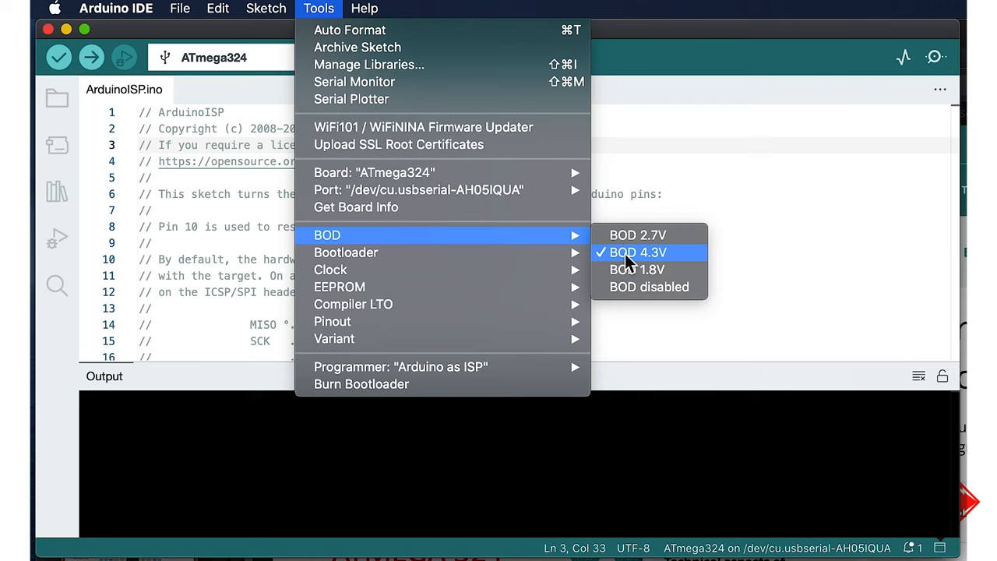
pyautogui.moveTo(346, 252)
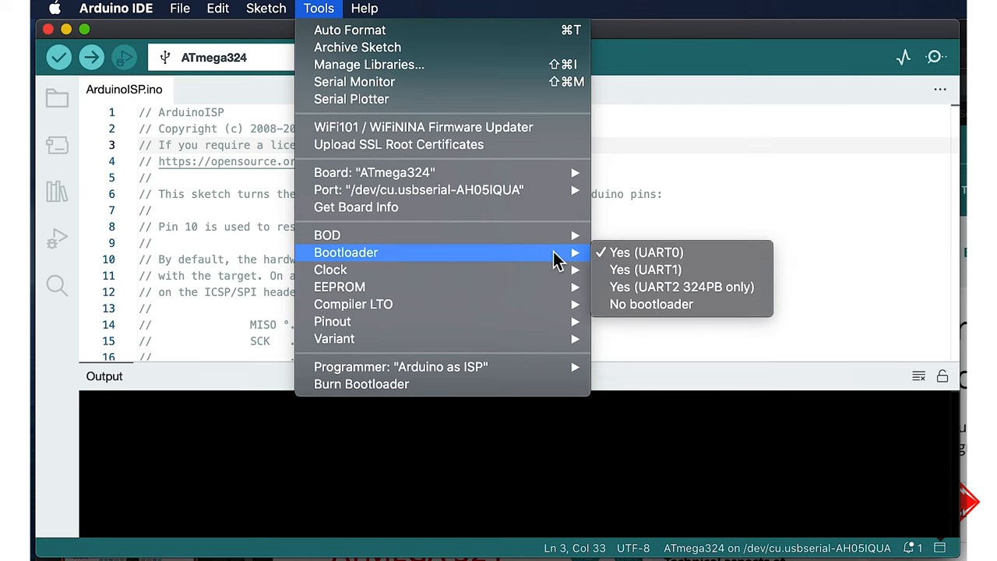
pyautogui.moveTo(646, 252)
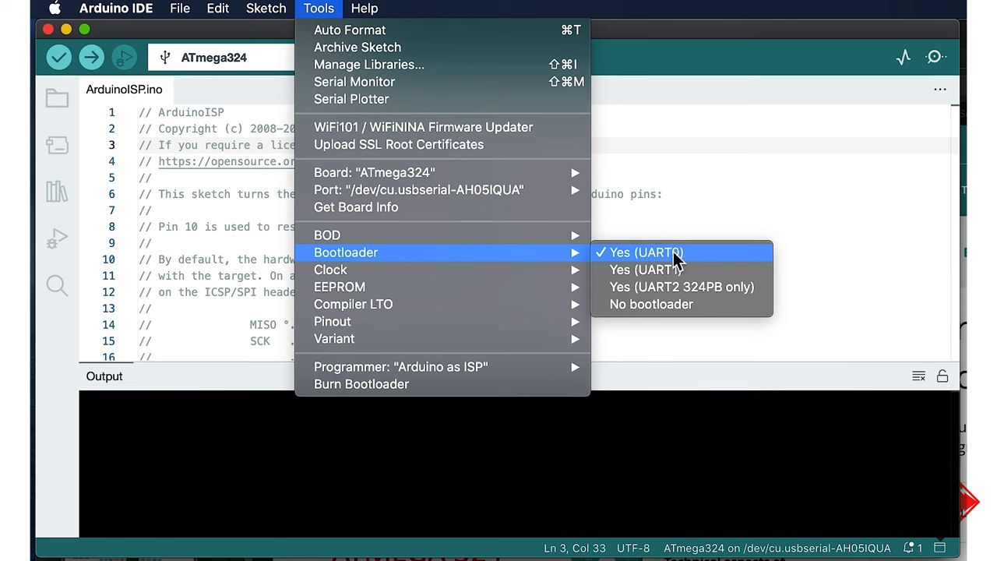
pyautogui.moveTo(330, 269)
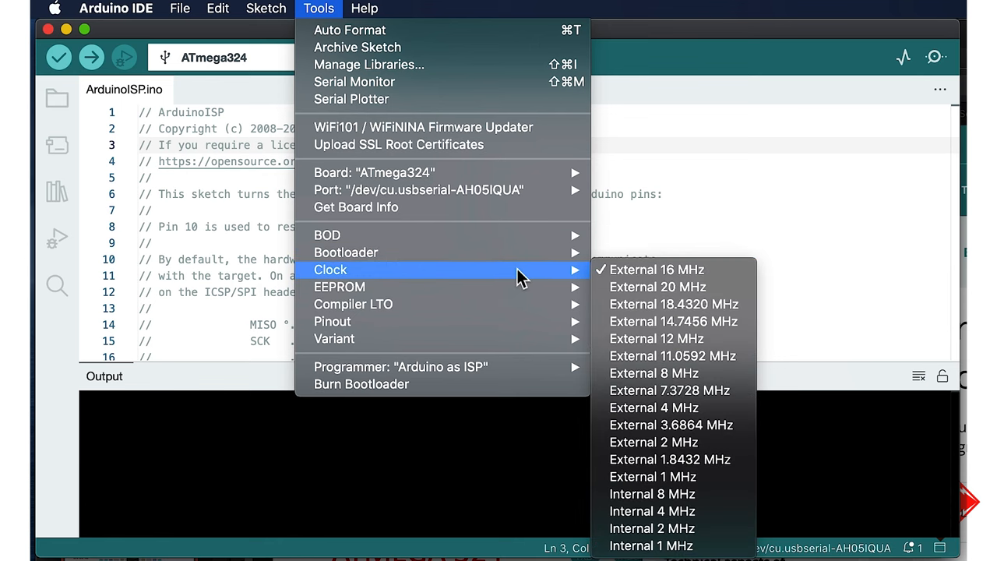
pyautogui.moveTo(666, 269)
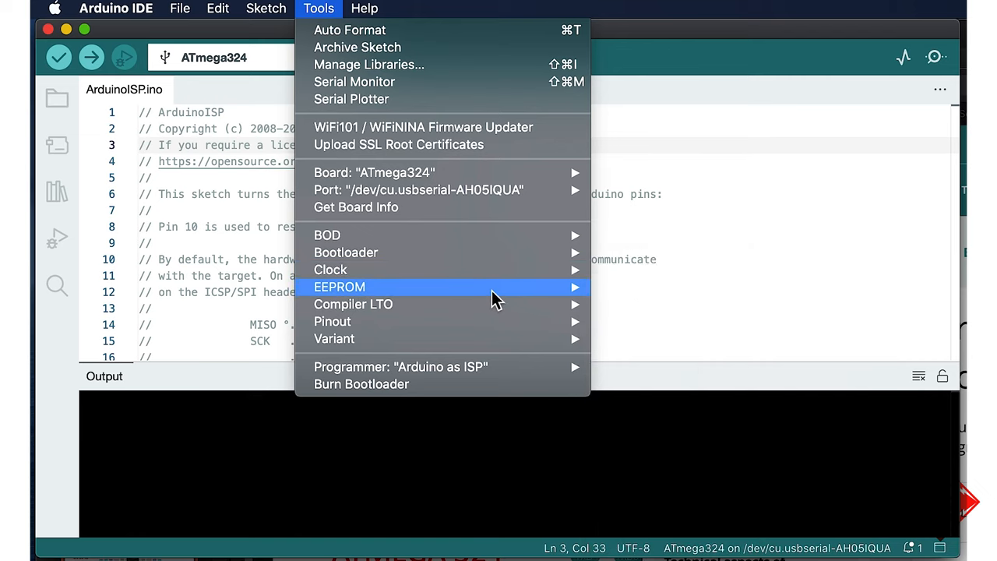
pyautogui.moveTo(338, 286)
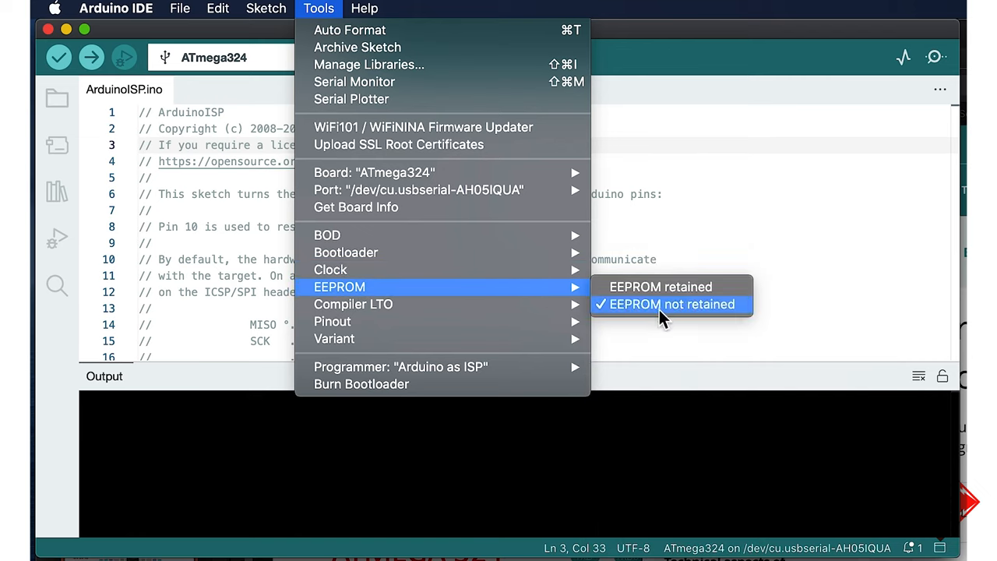
pyautogui.moveTo(353, 304)
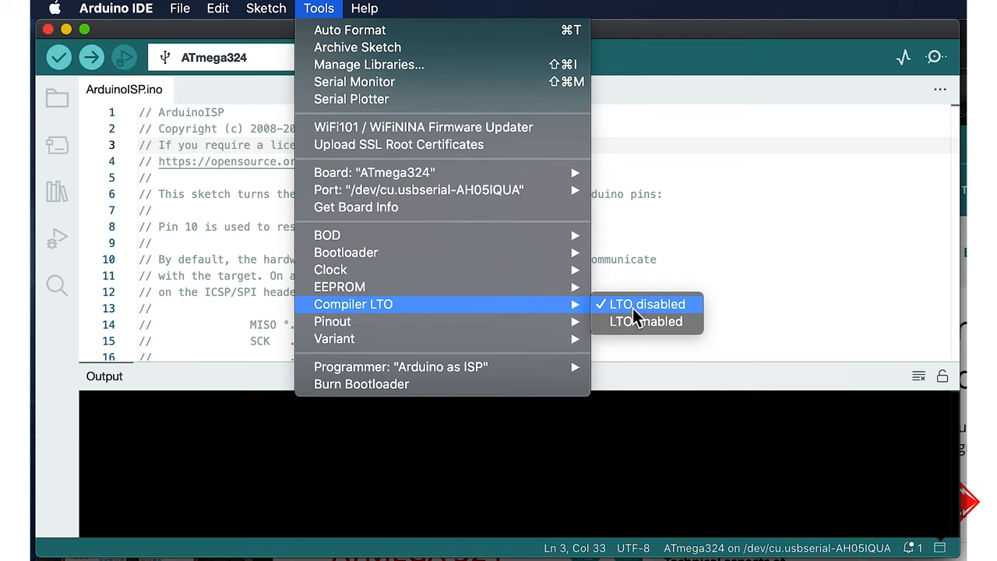
pyautogui.moveTo(332, 321)
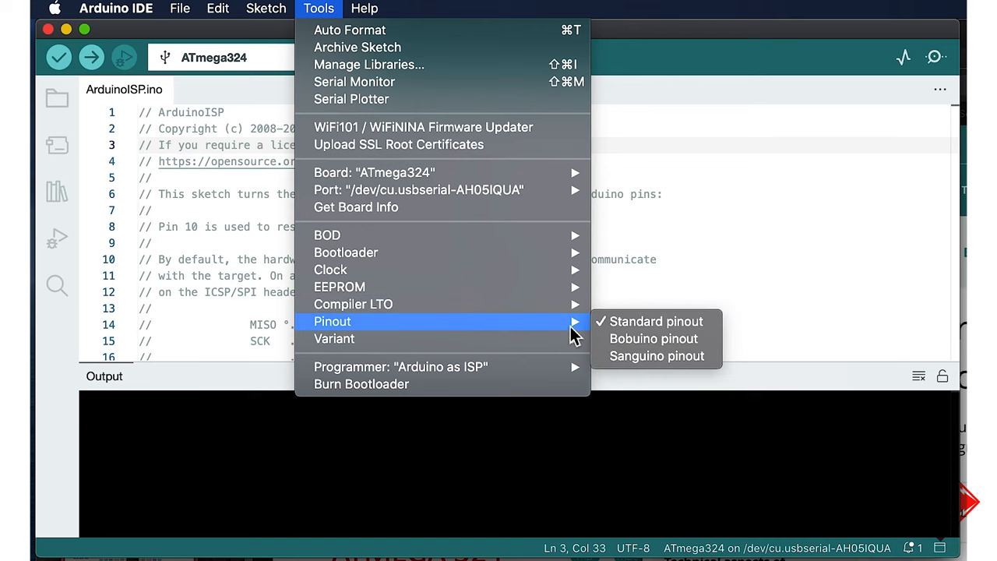
pyautogui.moveTo(541, 334)
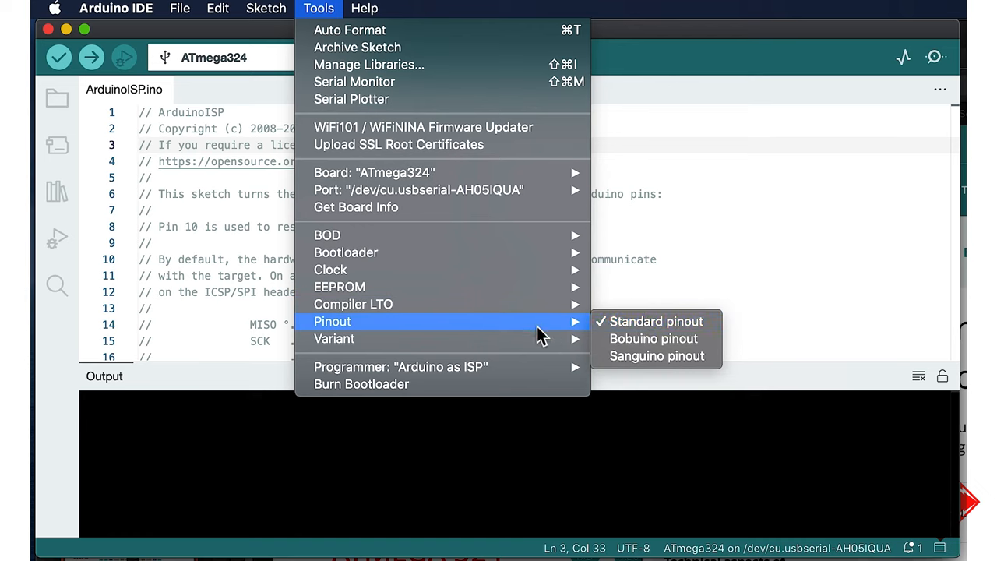
pyautogui.moveTo(334, 338)
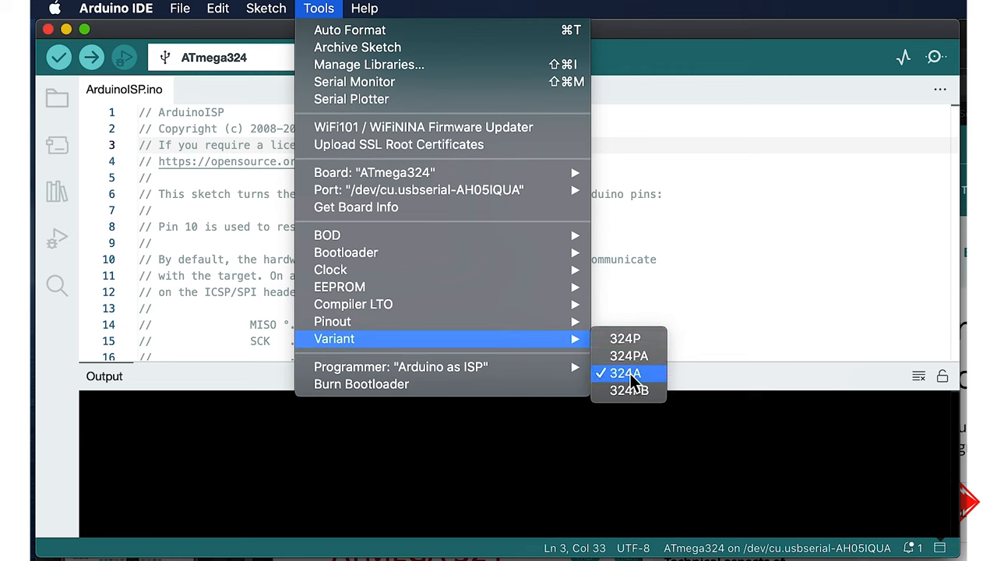
pyautogui.moveTo(632, 386)
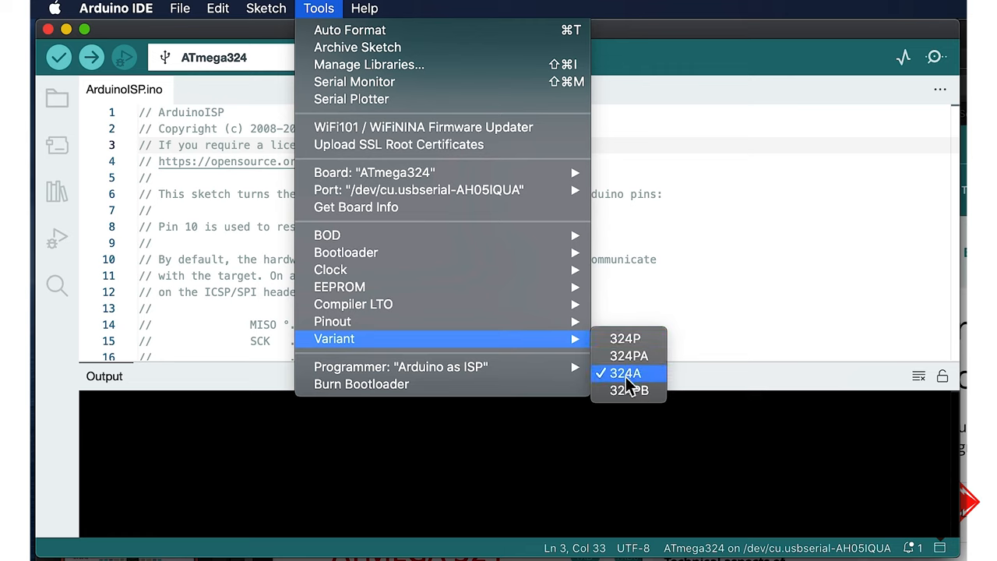
pyautogui.moveTo(687, 324)
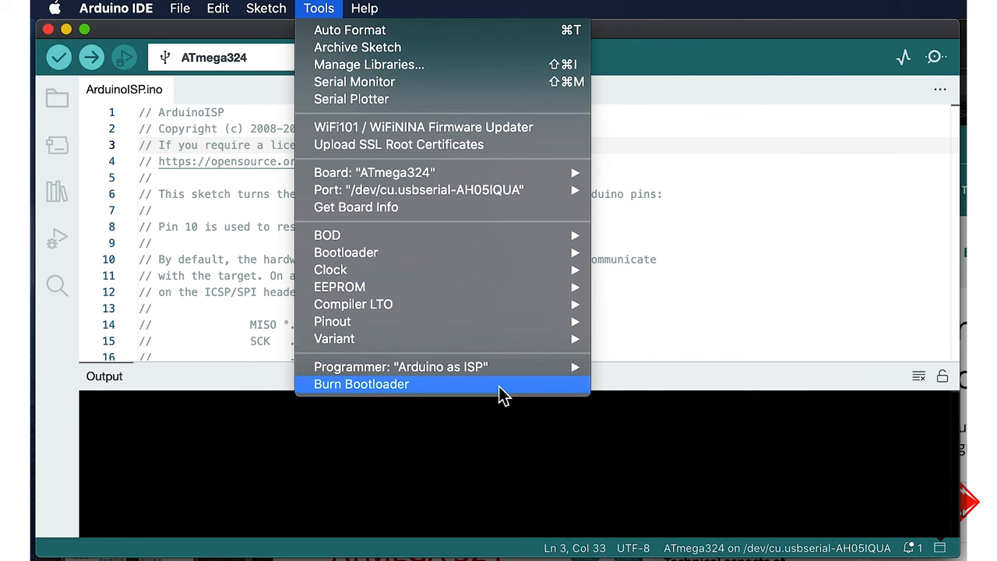
# Run Burn Bootloader to write the bootloader onto the ATmega324.
pyautogui.click(360, 384)
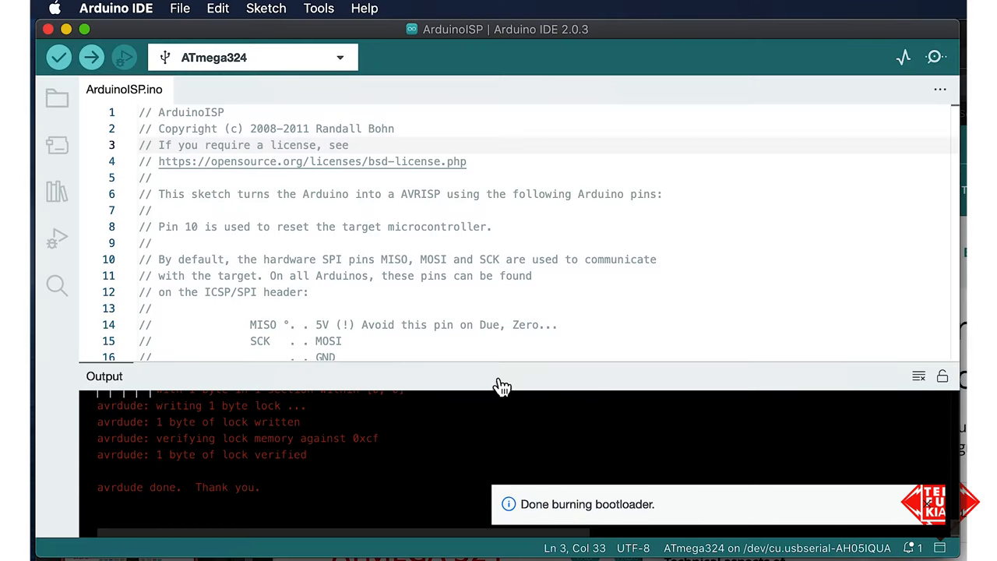
pyautogui.moveTo(520, 392)
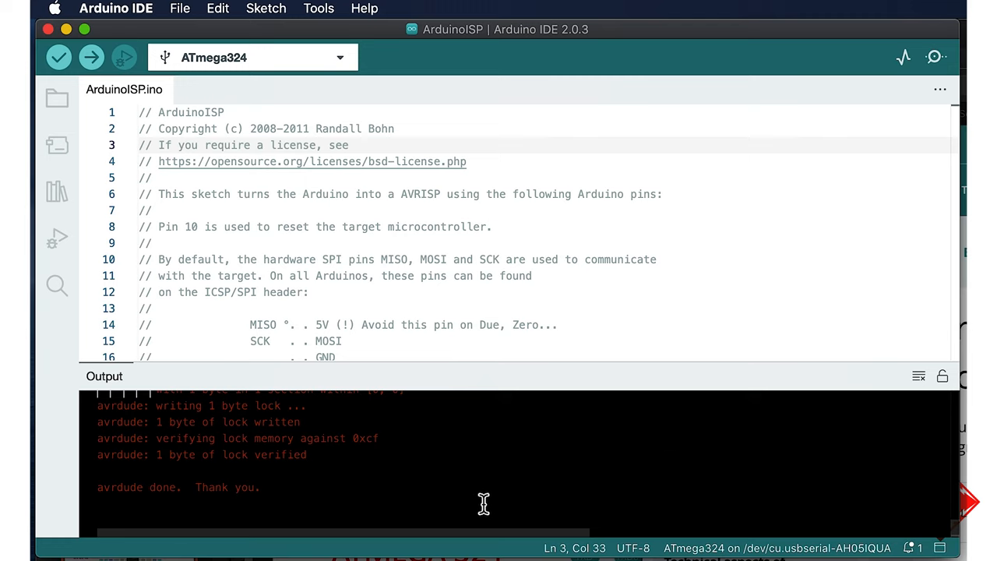
pyautogui.moveTo(509, 382)
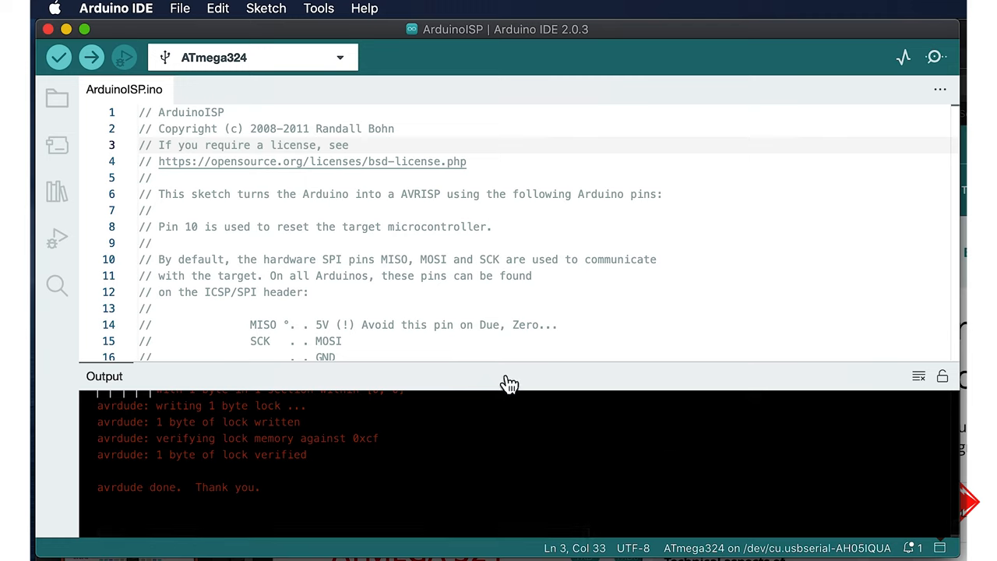
pyautogui.moveTo(140, 43)
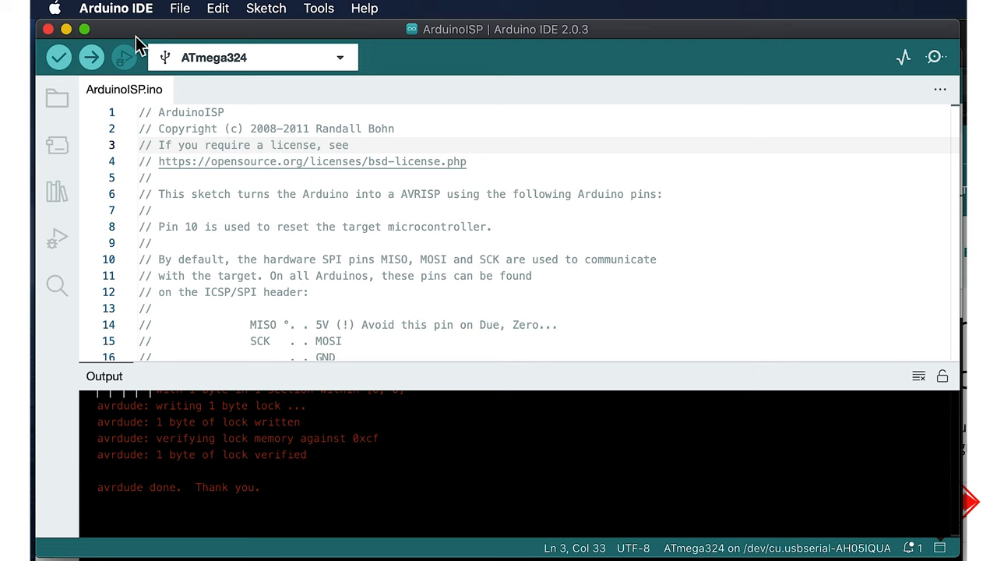
pyautogui.moveTo(138, 44)
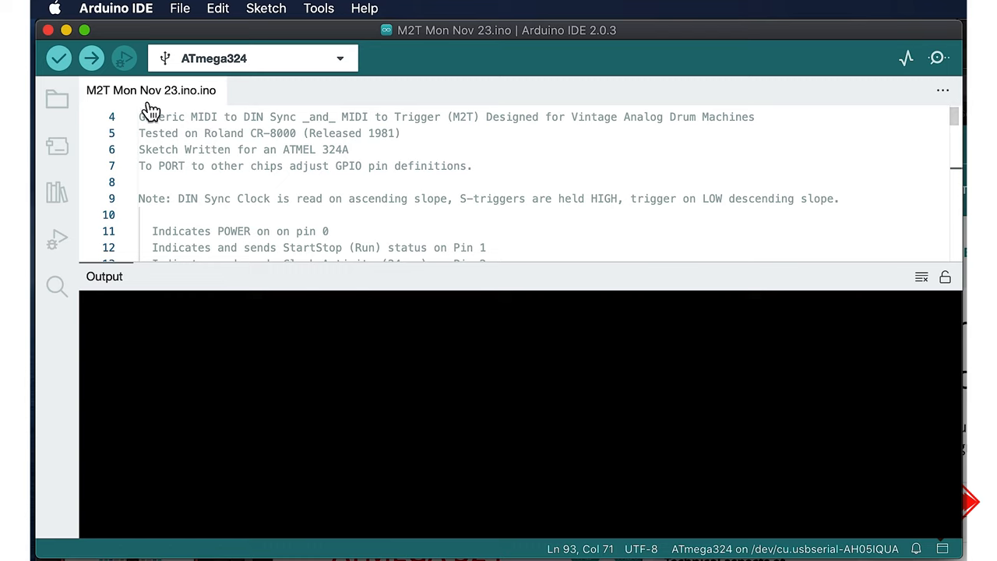
pyautogui.moveTo(201, 41)
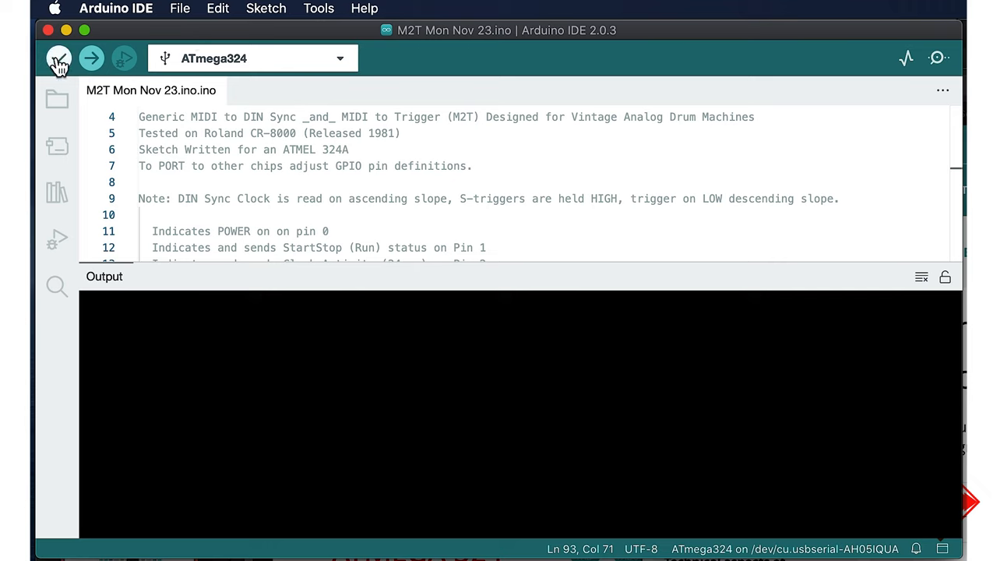
pyautogui.moveTo(111, 66)
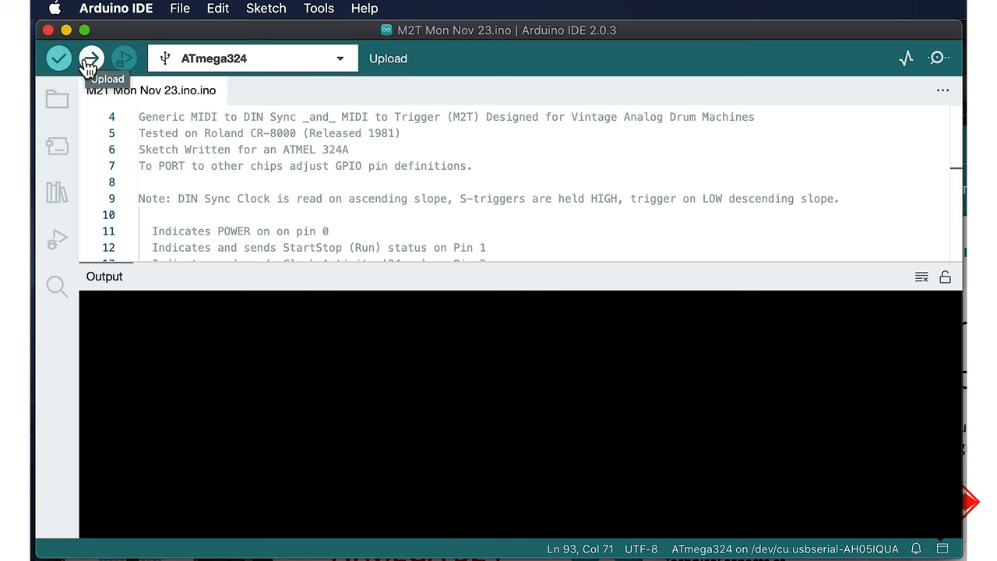
# Verify the M2T Mon Nov 23 sketch, building 5430 bytes (16%) for the ATmega324.
pyautogui.click(59, 58)
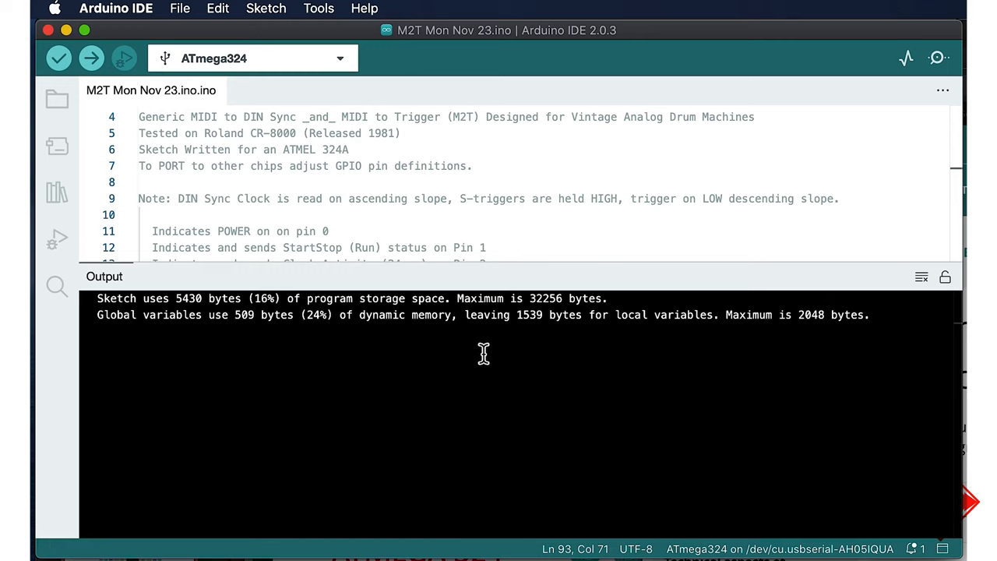
pyautogui.moveTo(269, 60)
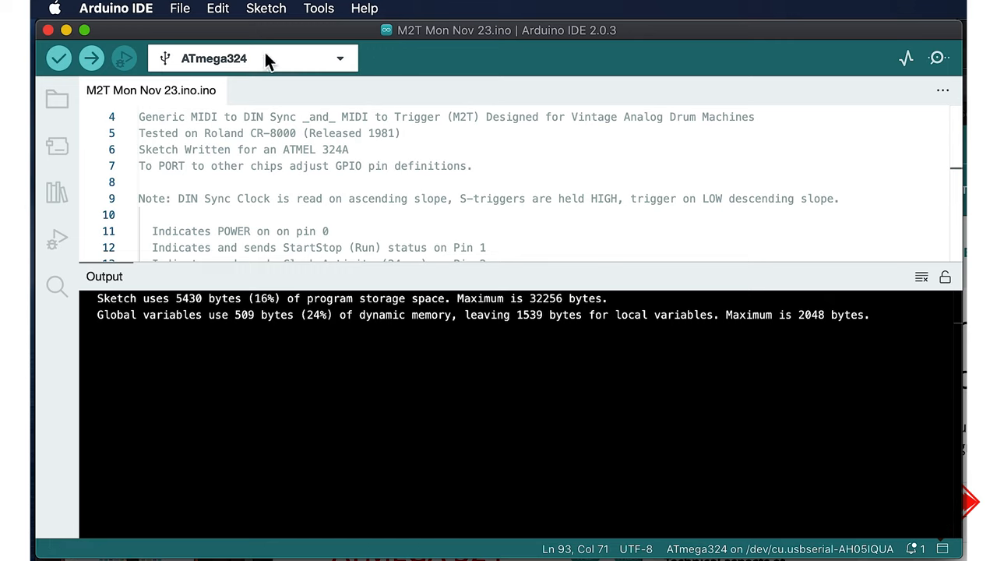
pyautogui.moveTo(377, 273)
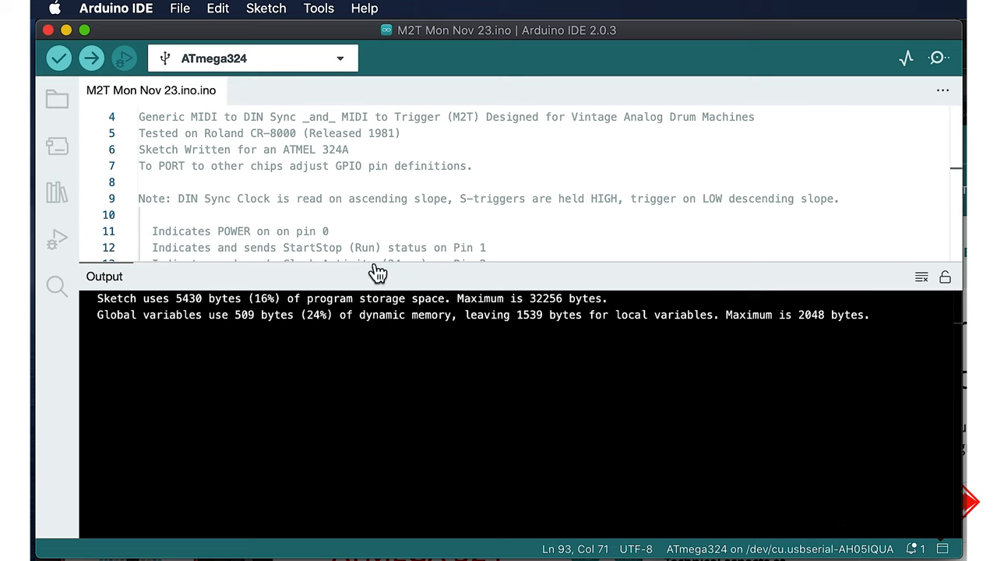
# Confirm Arduino as ISP is the programmer, then start Upload Using Programmer for M2T.
pyautogui.click(265, 8)
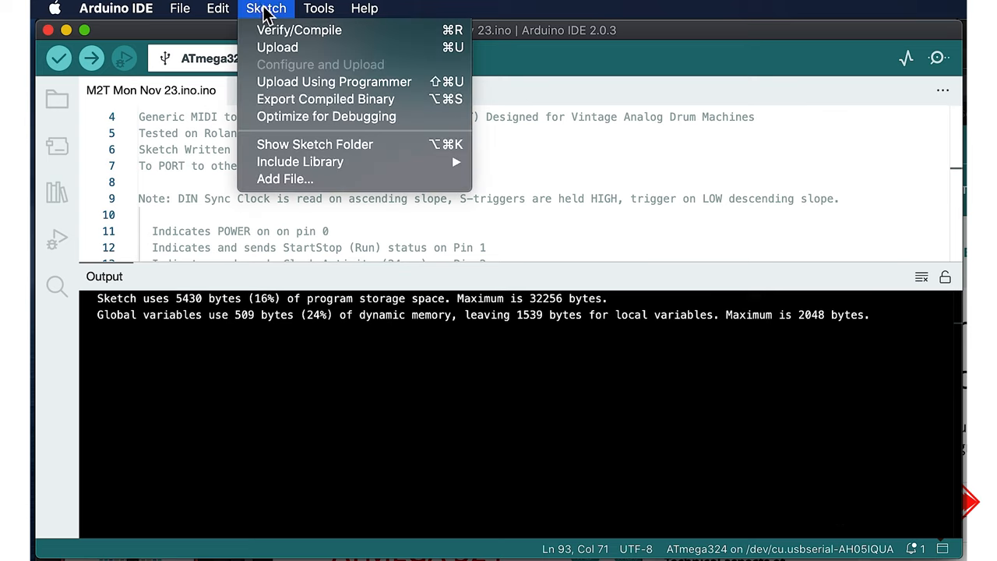
pyautogui.click(317, 8)
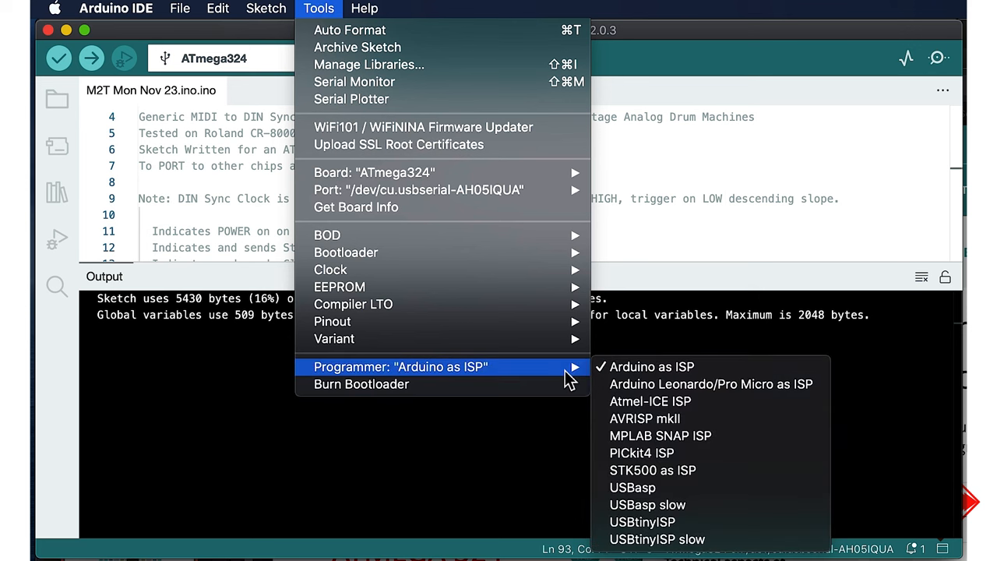
pyautogui.click(265, 9)
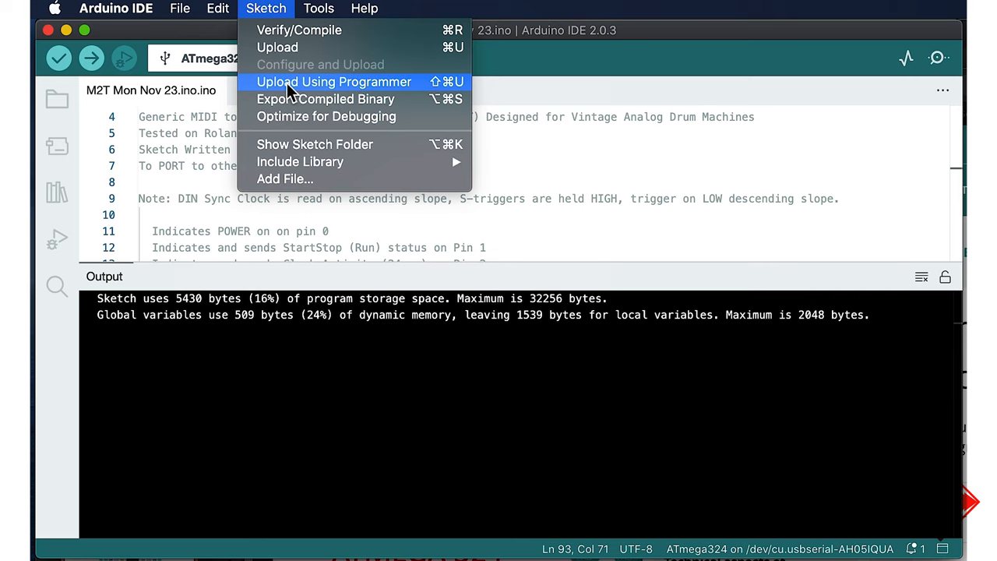
pyautogui.click(333, 81)
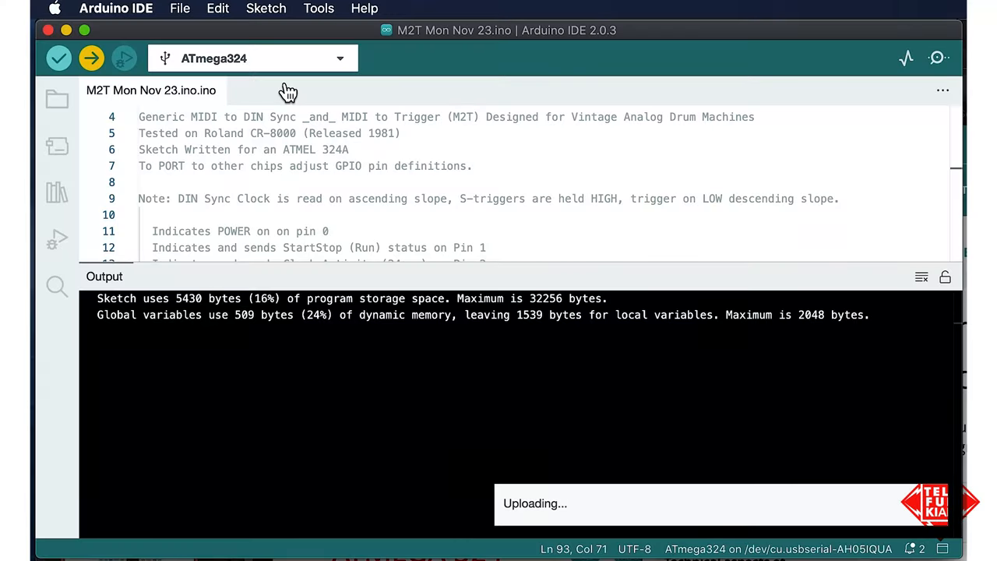